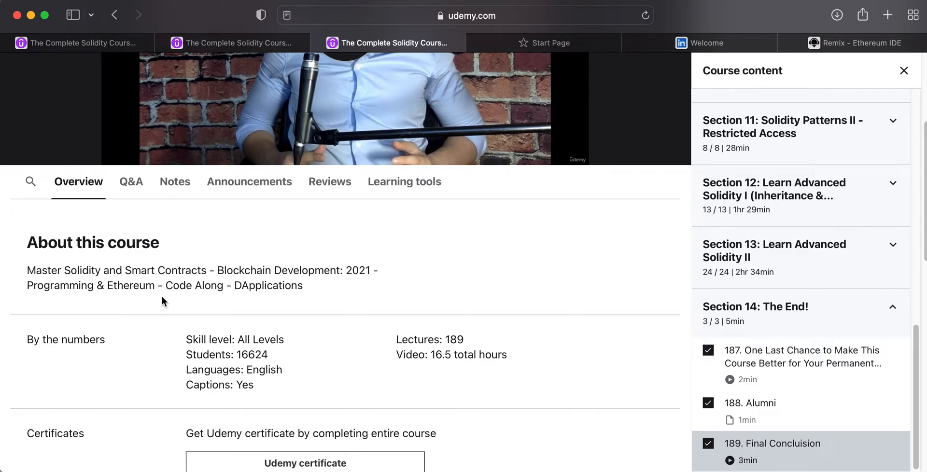
{"action": "mouse_move", "coordinate": [323, 296]}
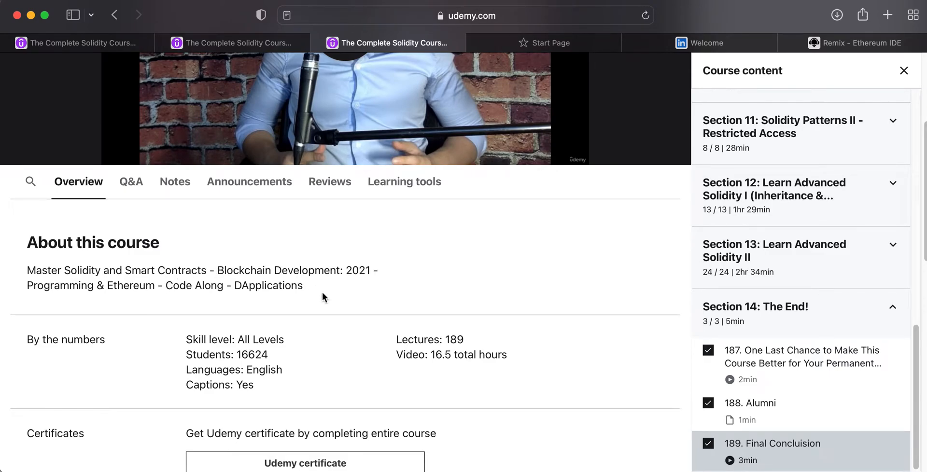
{"action": "mouse_move", "coordinate": [447, 293]}
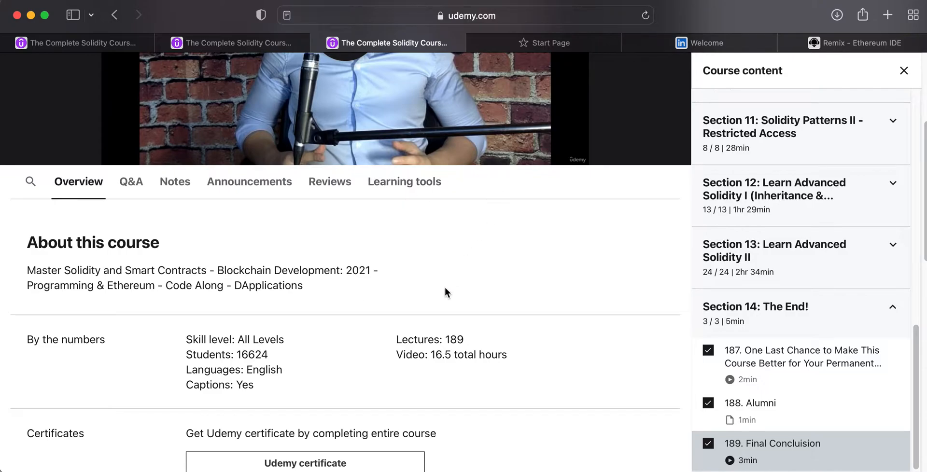
Leave the Udemy Solidity course page for the browser's start page of favourites
{"action": "left_click", "coordinate": [543, 43]}
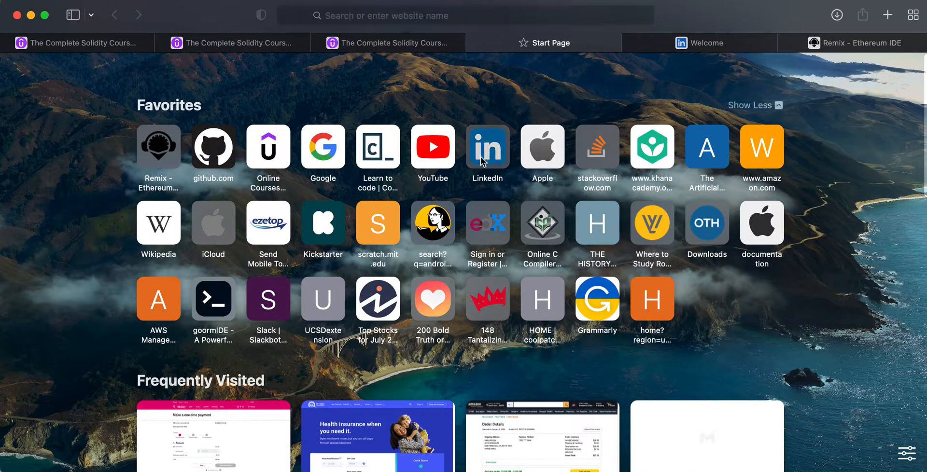
Go from the favourites to LinkedIn and on to my own profile page via the Me menu
{"action": "left_click", "coordinate": [487, 146]}
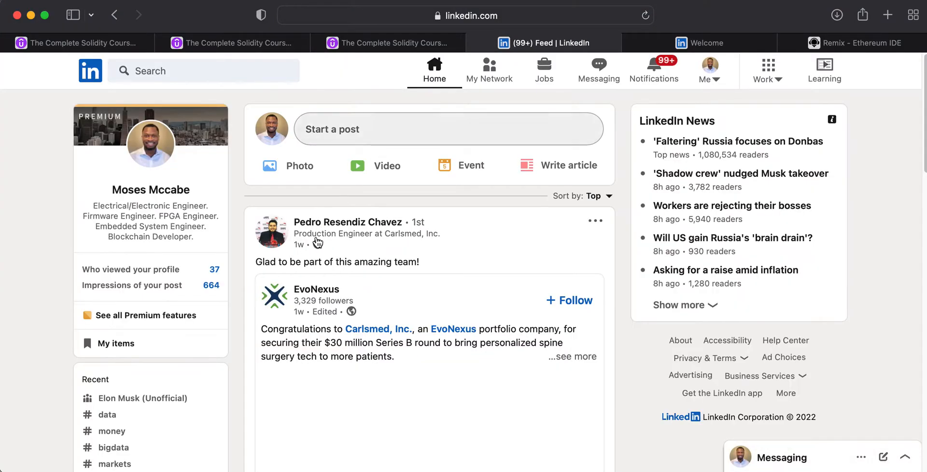
{"action": "scroll", "scroll_direction": "down", "scroll_amount": 3}
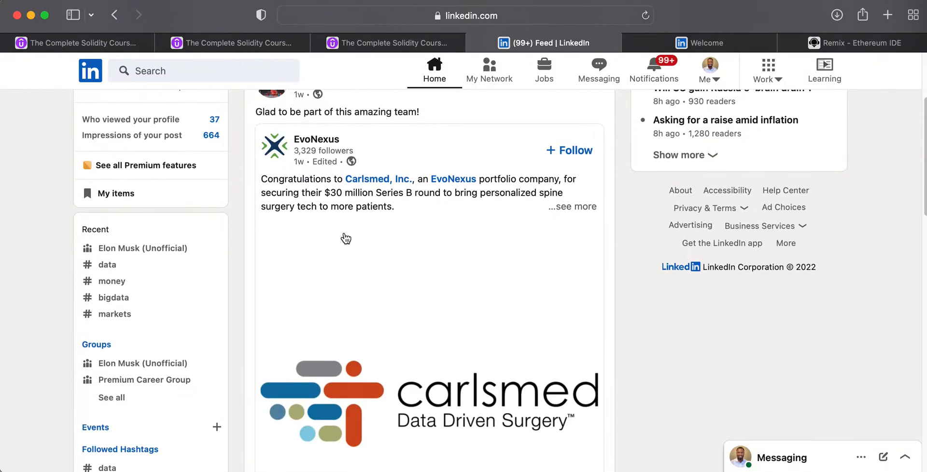
{"action": "scroll", "scroll_direction": "up", "scroll_amount": 3}
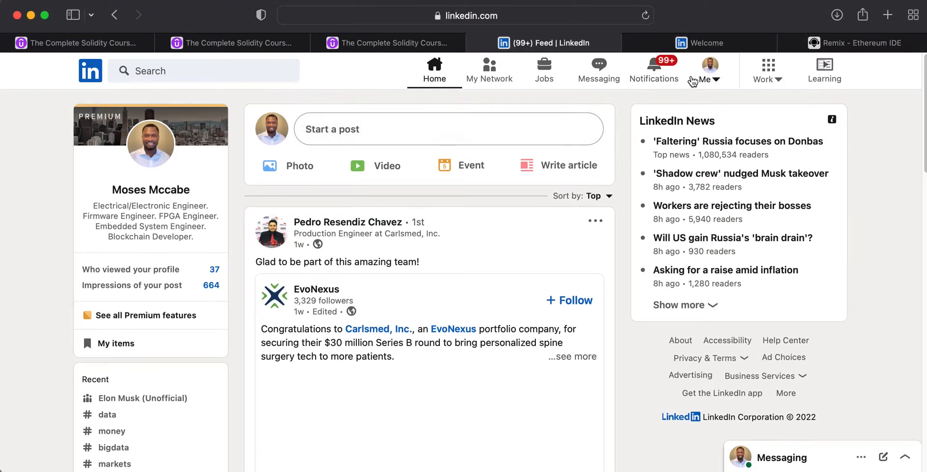
{"action": "left_click", "coordinate": [709, 67]}
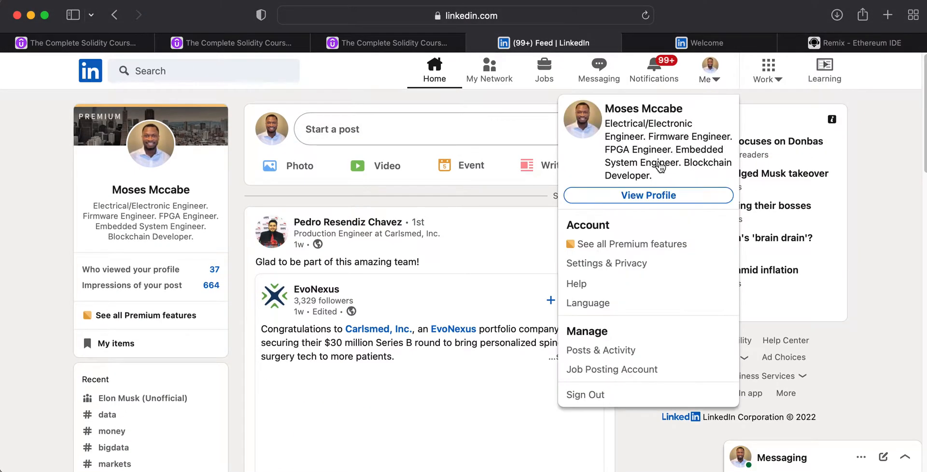
{"action": "left_click", "coordinate": [648, 195]}
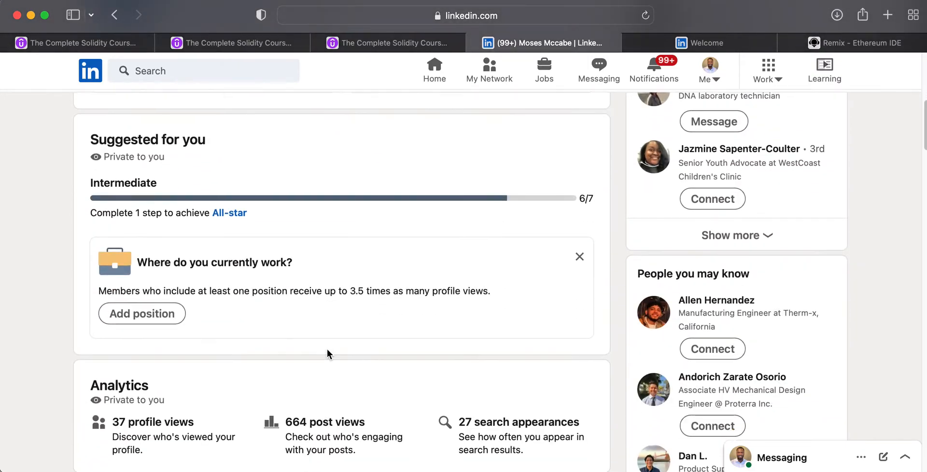
Start a blank Add license or certification entry from the Licenses & certifications section
{"action": "scroll", "scroll_direction": "down", "scroll_amount": 3}
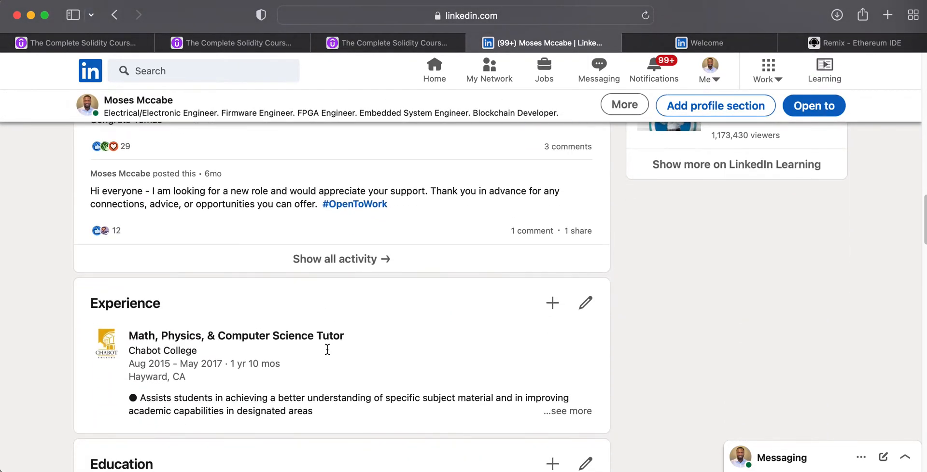
{"action": "scroll", "scroll_direction": "down", "scroll_amount": 3}
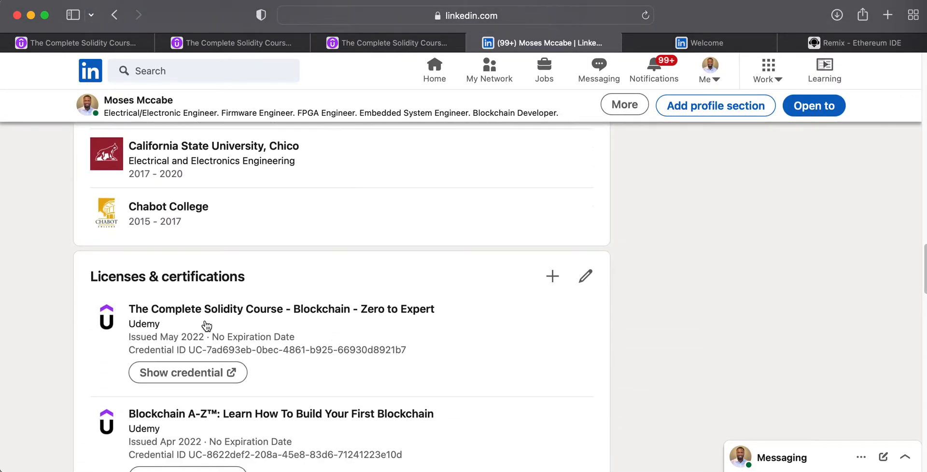
{"action": "mouse_move", "coordinate": [308, 296]}
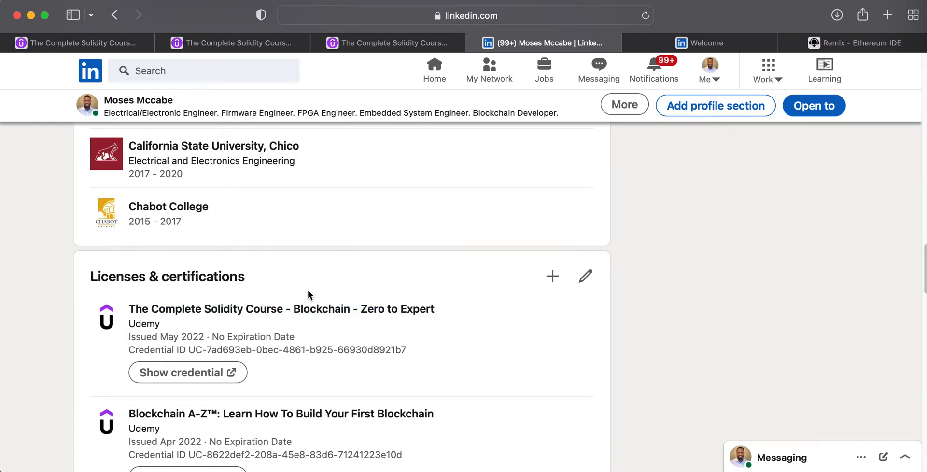
{"action": "mouse_move", "coordinate": [553, 276]}
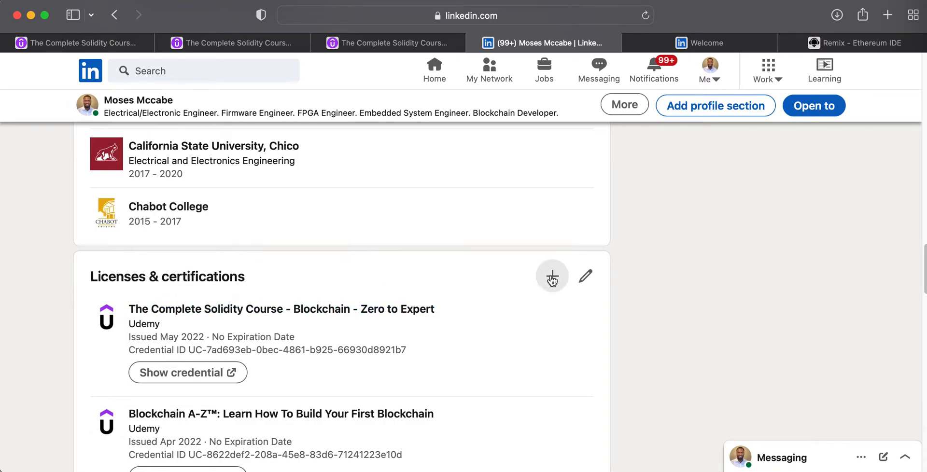
{"action": "left_click", "coordinate": [552, 276]}
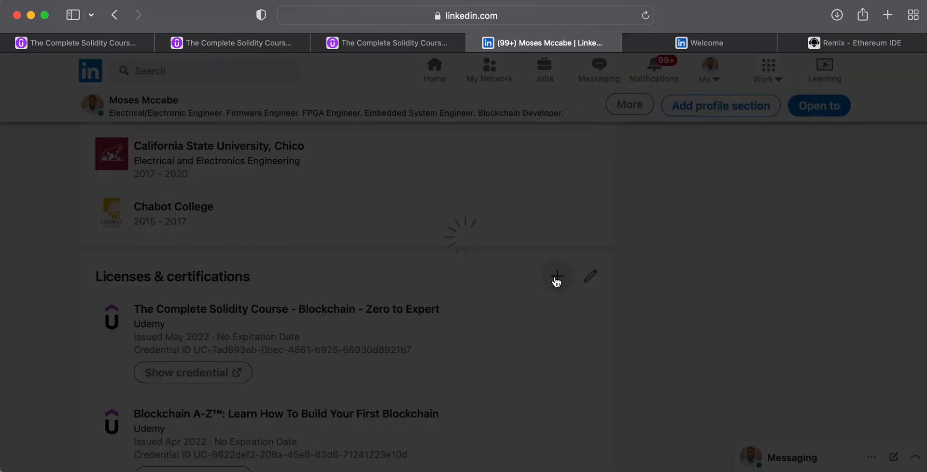
{"action": "left_click", "coordinate": [557, 277]}
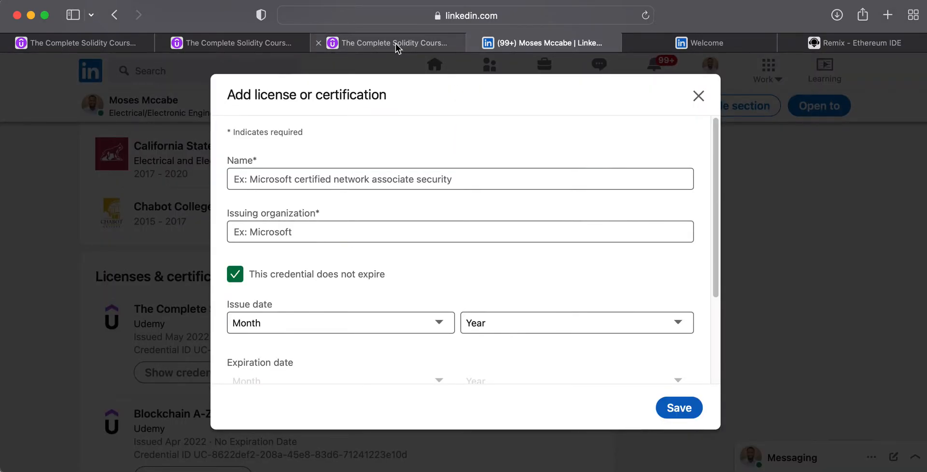
Bring up the Udemy completion certificate for the Solidity course from its course page
{"action": "left_click", "coordinate": [392, 42]}
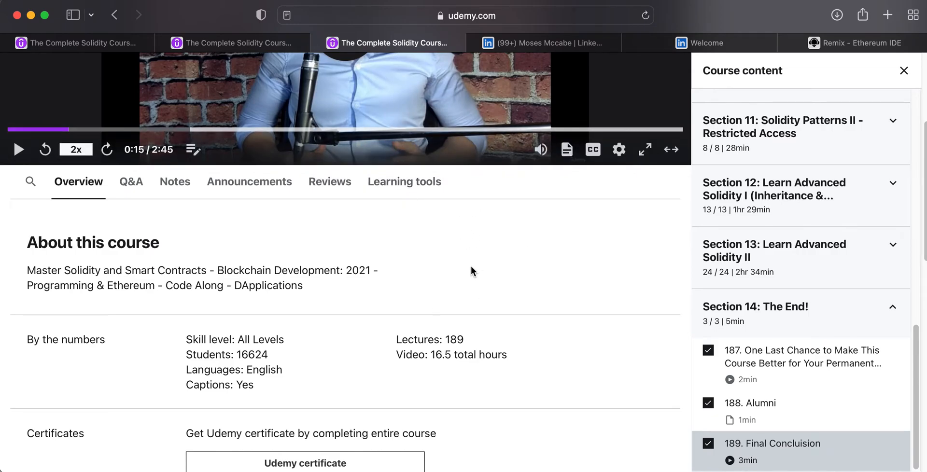
{"action": "scroll", "scroll_direction": "down", "scroll_amount": 3}
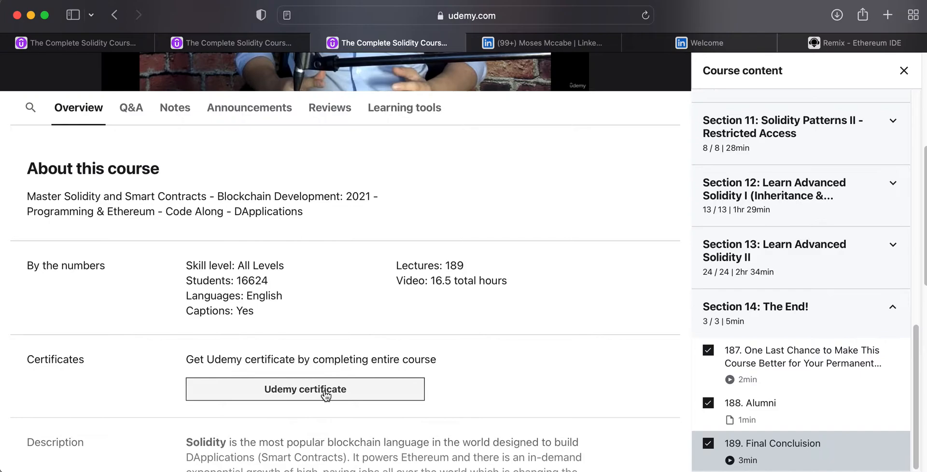
{"action": "left_click", "coordinate": [306, 389]}
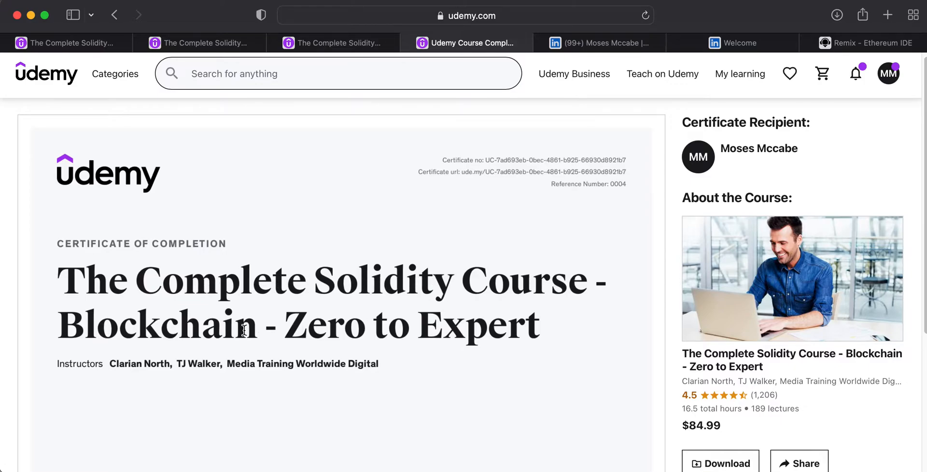
{"action": "mouse_move", "coordinate": [609, 39]}
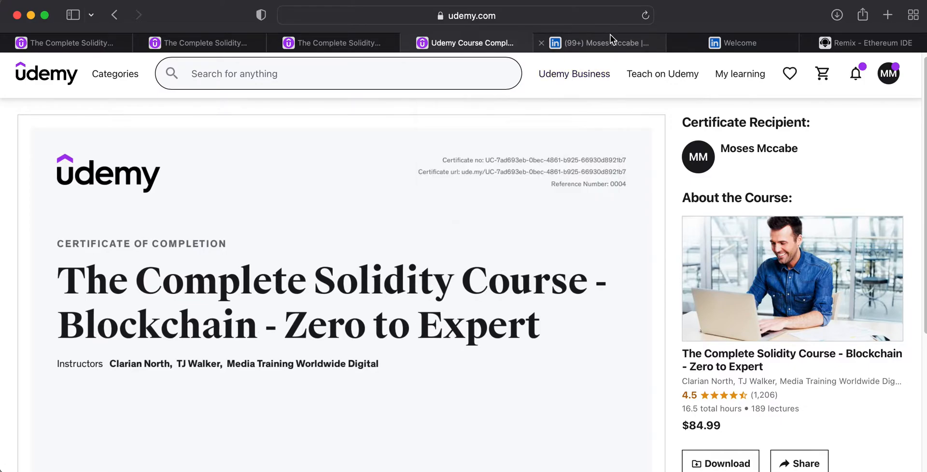
Name the certification 'The Complete Solidity Course - Blockchain - Zero to Expert'
{"action": "left_click", "coordinate": [610, 43]}
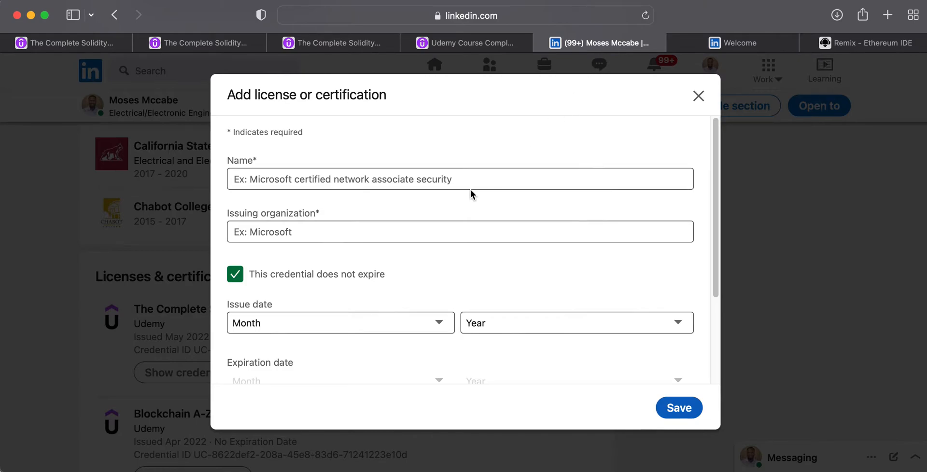
{"action": "left_click", "coordinate": [471, 43]}
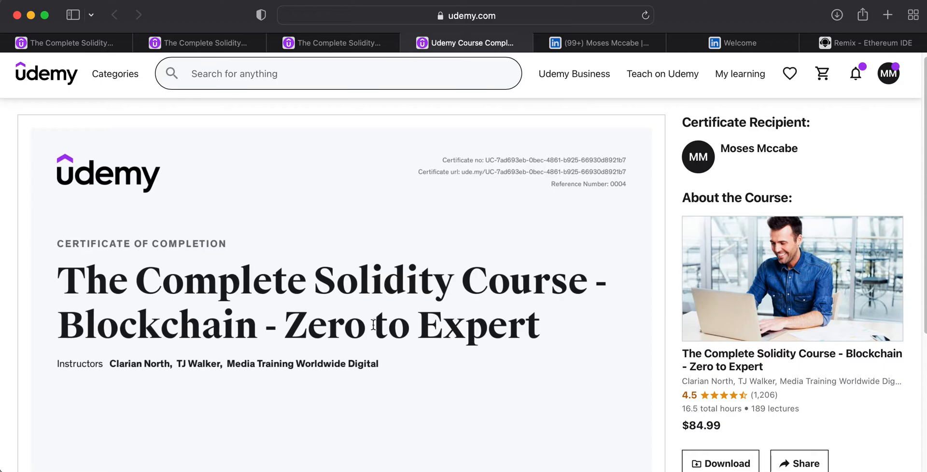
{"action": "left_click", "coordinate": [606, 43]}
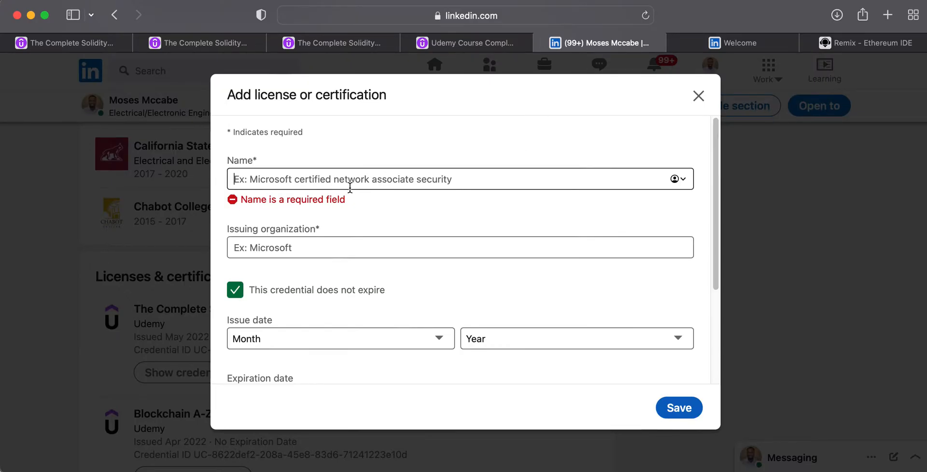
{"action": "type", "text": "The Complete Solidity Course - Blockchain - Zero to Expert"}
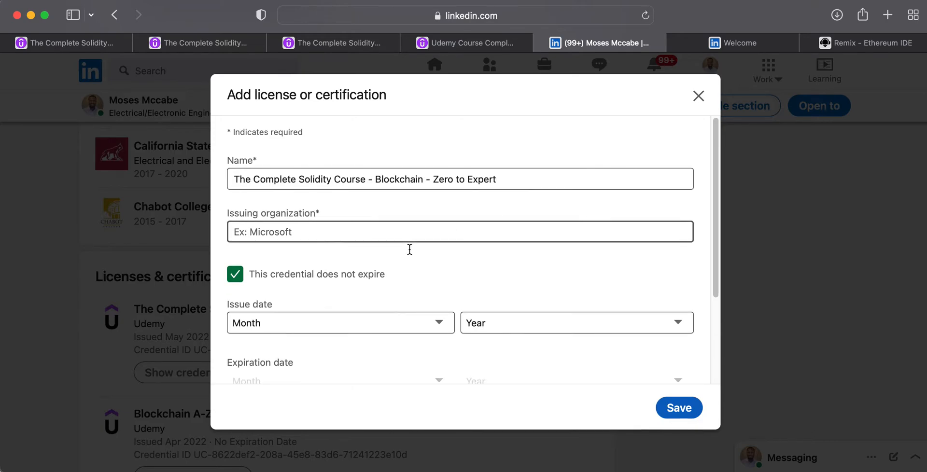
{"action": "mouse_move", "coordinate": [404, 252]}
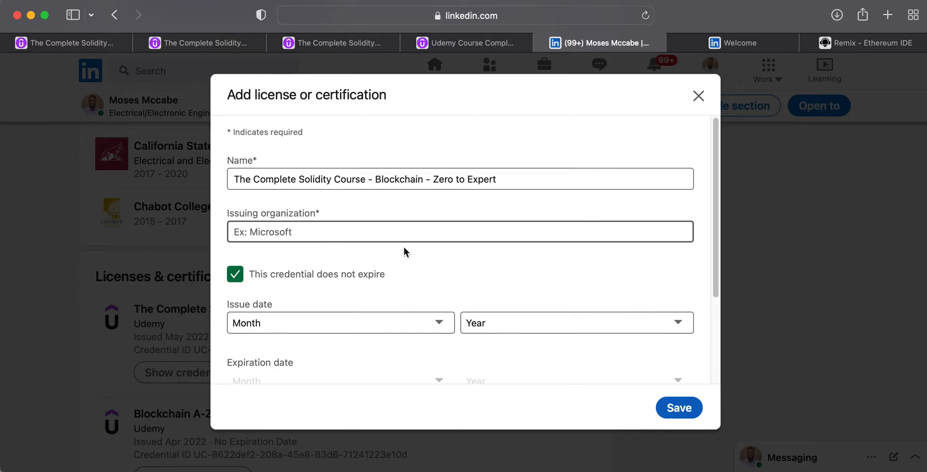
Choose Udemy as issuing organization, then look up the issue date on the certificate
{"action": "type", "text": "ud"}
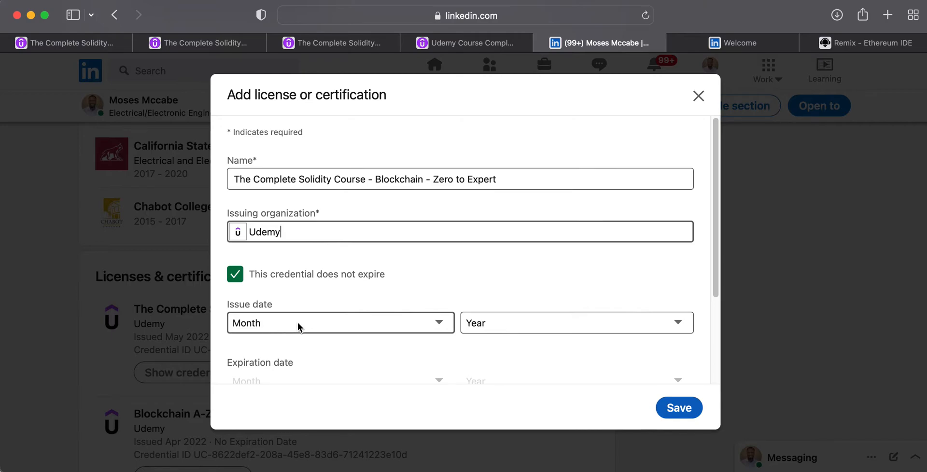
{"action": "left_click", "coordinate": [467, 43]}
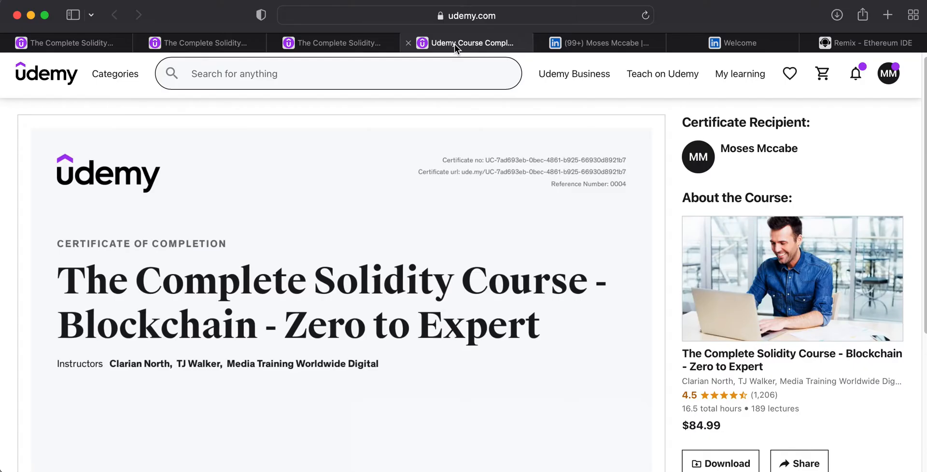
{"action": "scroll", "scroll_direction": "down", "scroll_amount": 3}
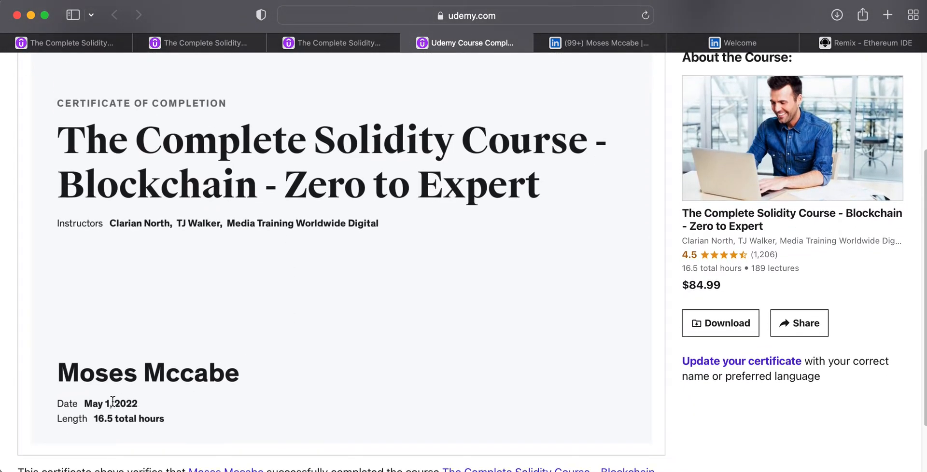
{"action": "mouse_move", "coordinate": [97, 410]}
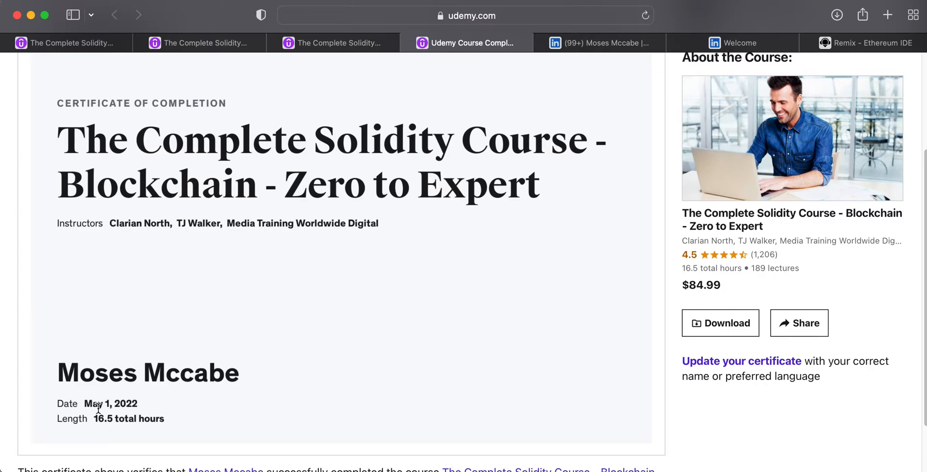
{"action": "mouse_move", "coordinate": [102, 407]}
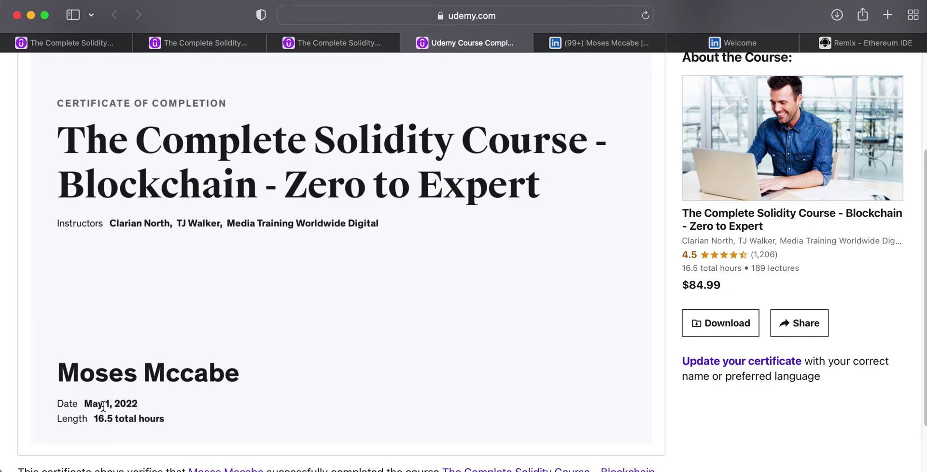
Set the certification's issue date to May 2022 and return to the Udemy certificate
{"action": "left_click", "coordinate": [605, 42]}
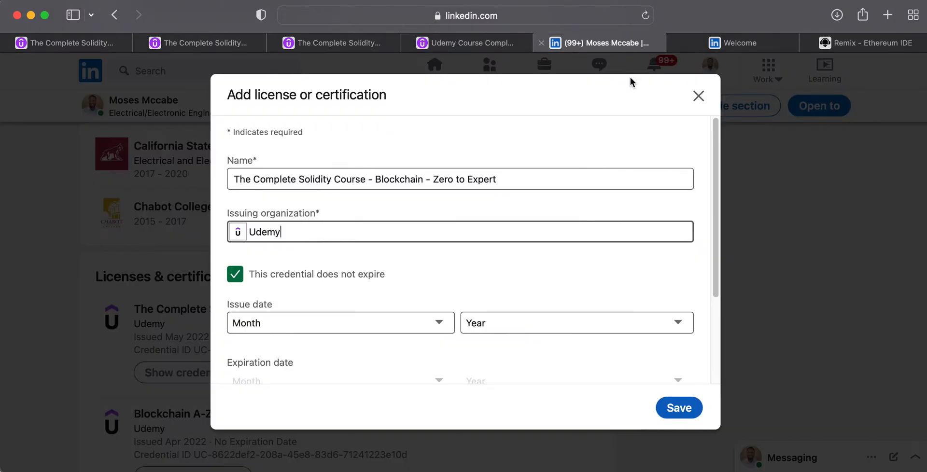
{"action": "left_click", "coordinate": [340, 322]}
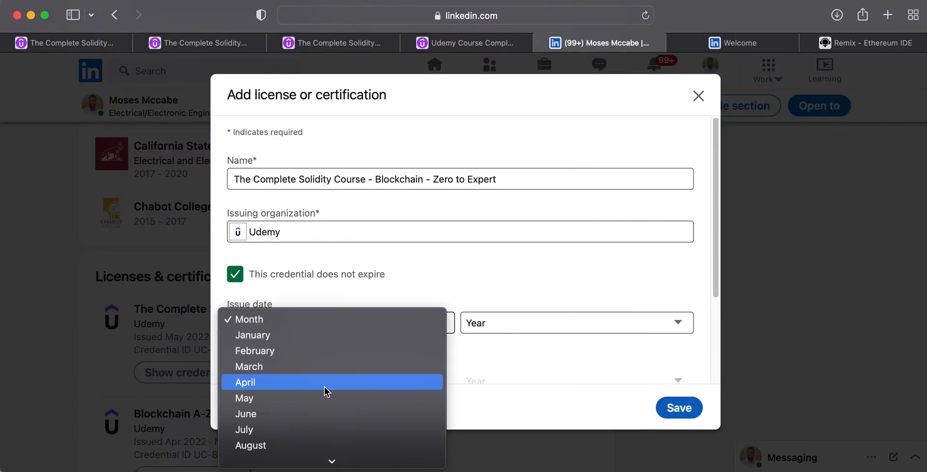
{"action": "mouse_move", "coordinate": [289, 402]}
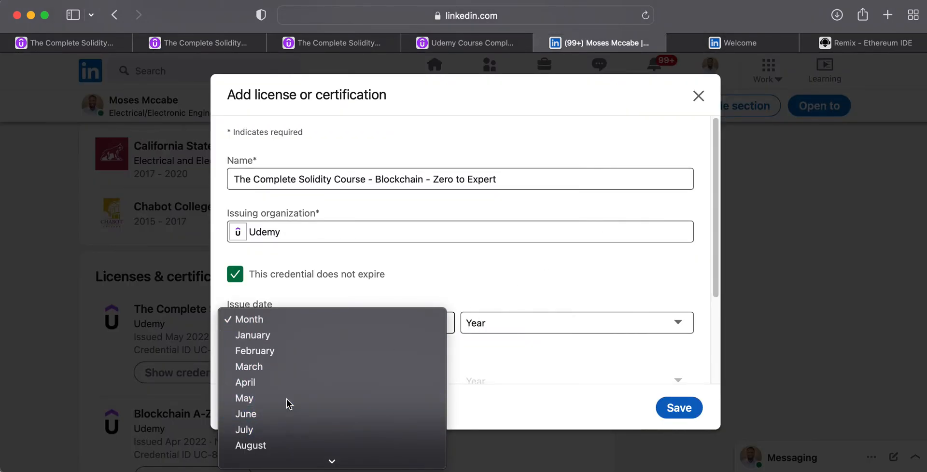
{"action": "left_click", "coordinate": [244, 398]}
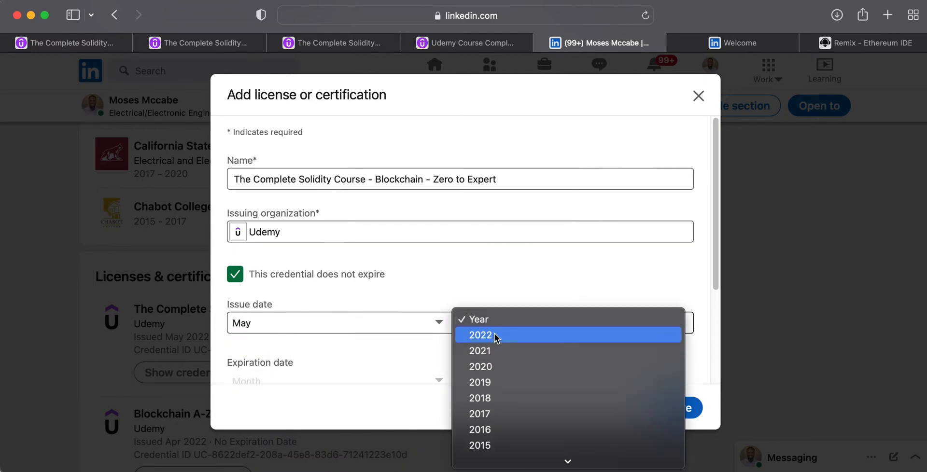
{"action": "left_click", "coordinate": [480, 335]}
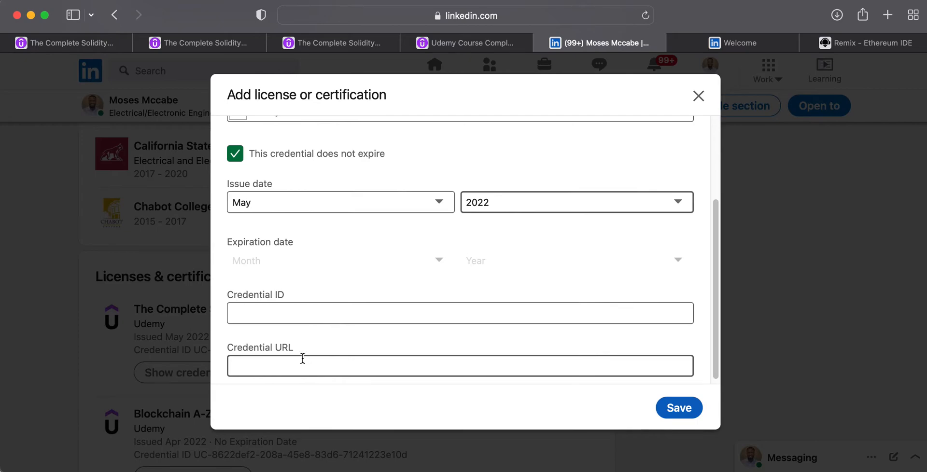
{"action": "mouse_move", "coordinate": [307, 355]}
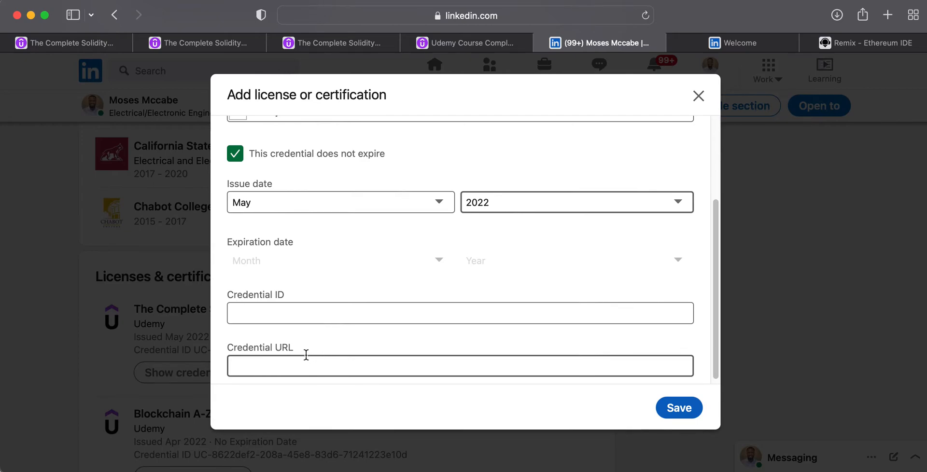
{"action": "left_click", "coordinate": [473, 43]}
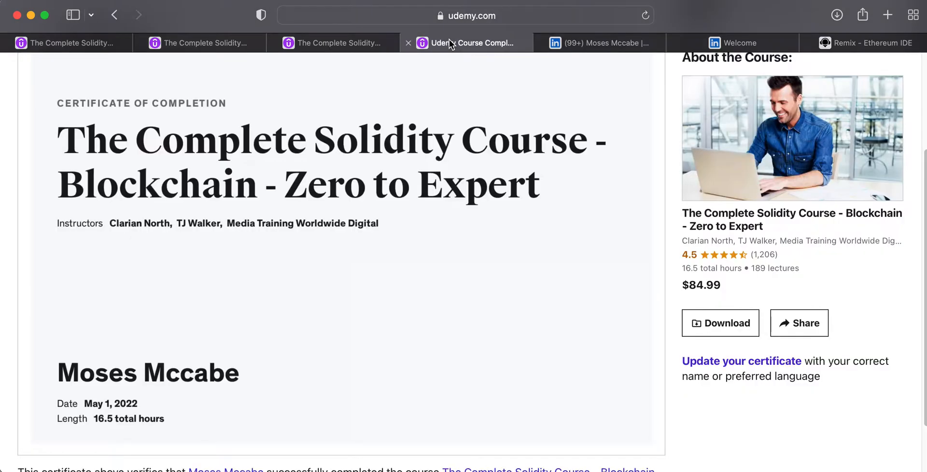
Reveal and copy the Udemy certificate page's full web address from the address bar
{"action": "scroll", "scroll_direction": "up", "scroll_amount": 3}
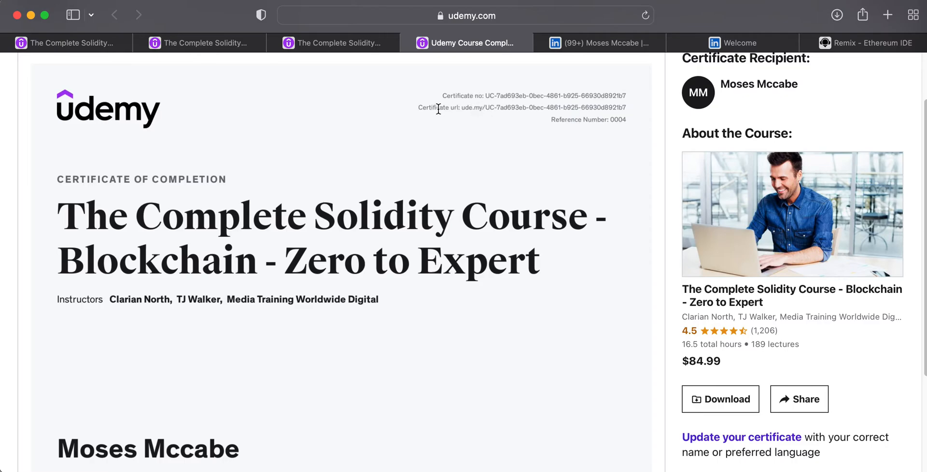
{"action": "mouse_move", "coordinate": [511, 68]}
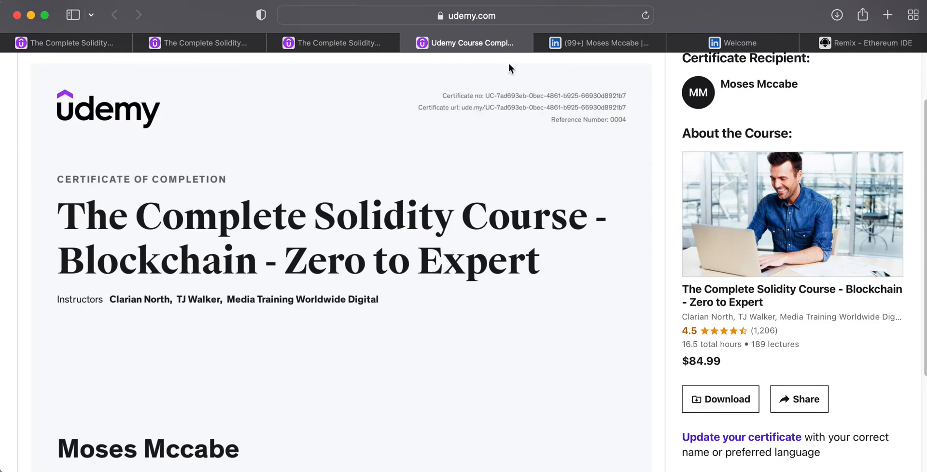
{"action": "left_click", "coordinate": [466, 16]}
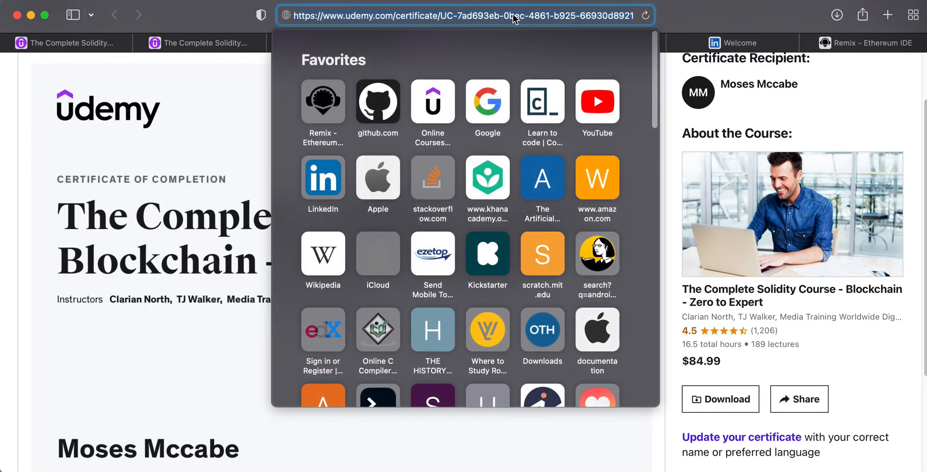
{"action": "right_click", "coordinate": [514, 17]}
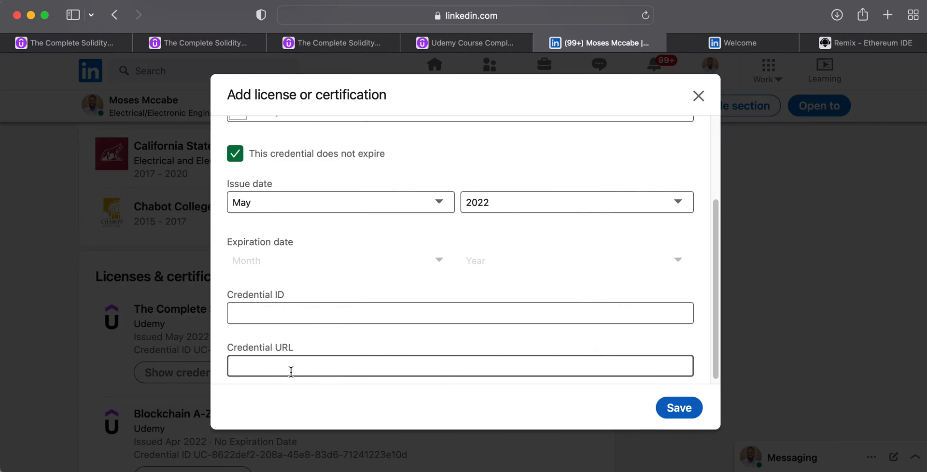
{"action": "type", "text": "https://www.udemy.com/certificate/UC-7ad693eb-0bec-4861-b925-66930d8921b7/"}
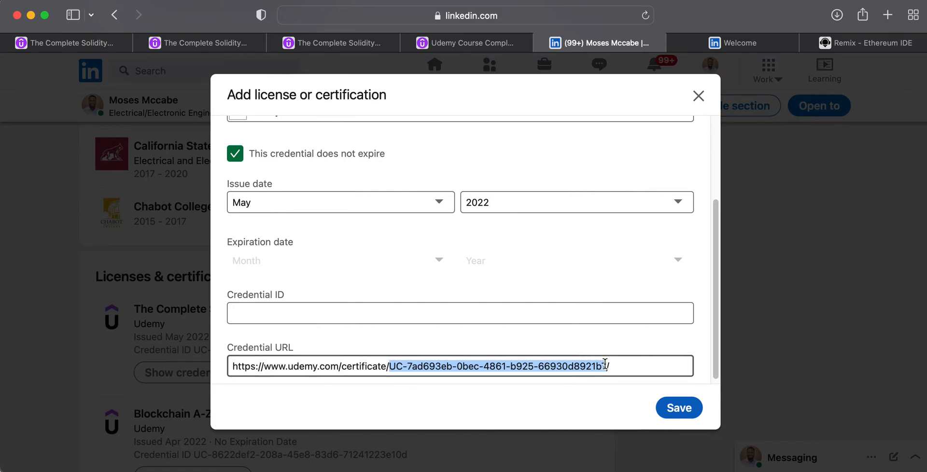
{"action": "left_click", "coordinate": [315, 315]}
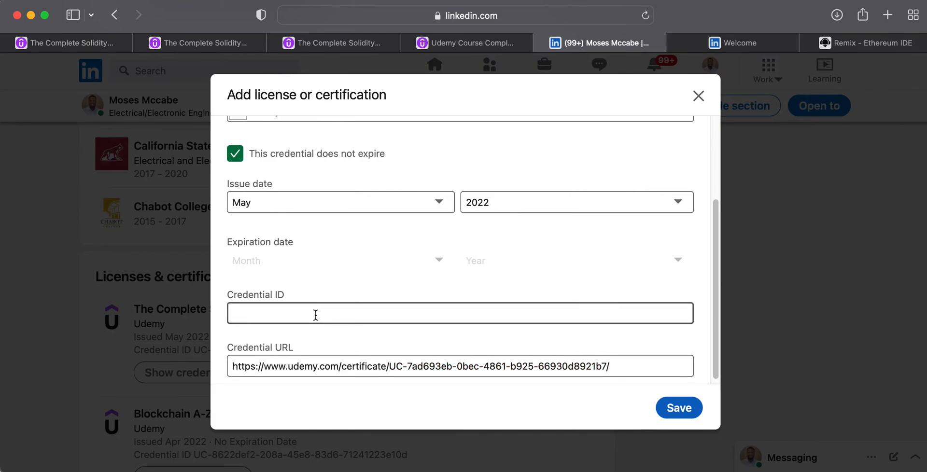
{"action": "type", "text": "UC-7ad693eb-0bec-4861-b925-66930d8921b7"}
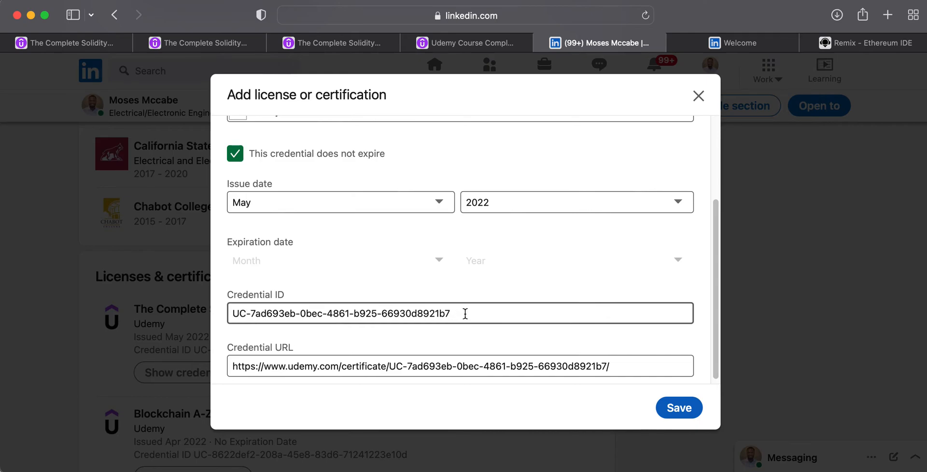
Check the credential ID against the Udemy certificate number and return to the form
{"action": "left_click", "coordinate": [472, 43]}
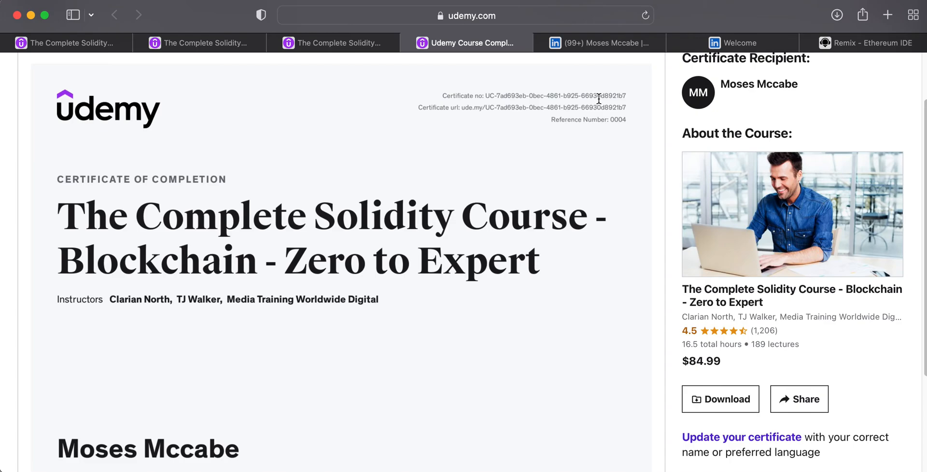
{"action": "double_click", "coordinate": [558, 96]}
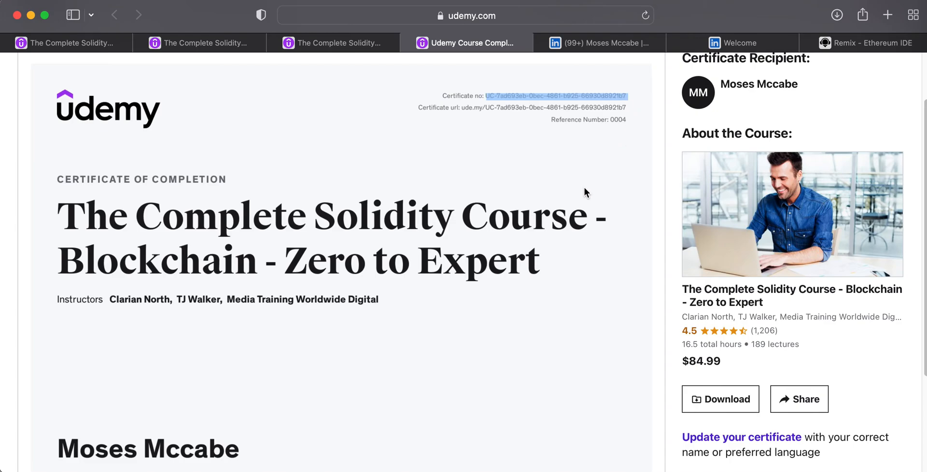
{"action": "left_click", "coordinate": [599, 43]}
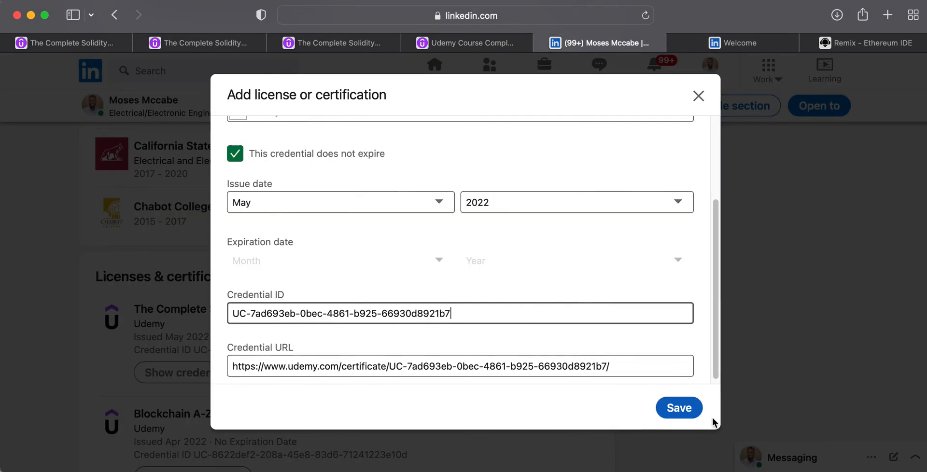
{"action": "mouse_move", "coordinate": [699, 95]}
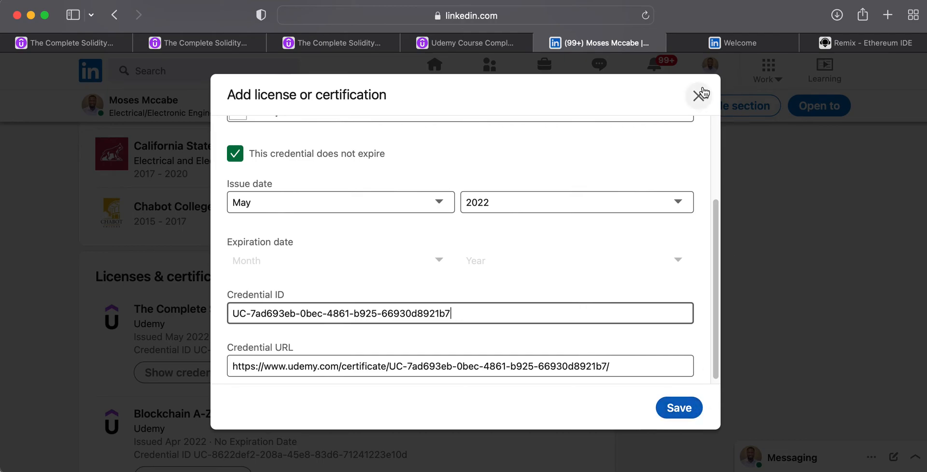
{"action": "mouse_move", "coordinate": [620, 161]}
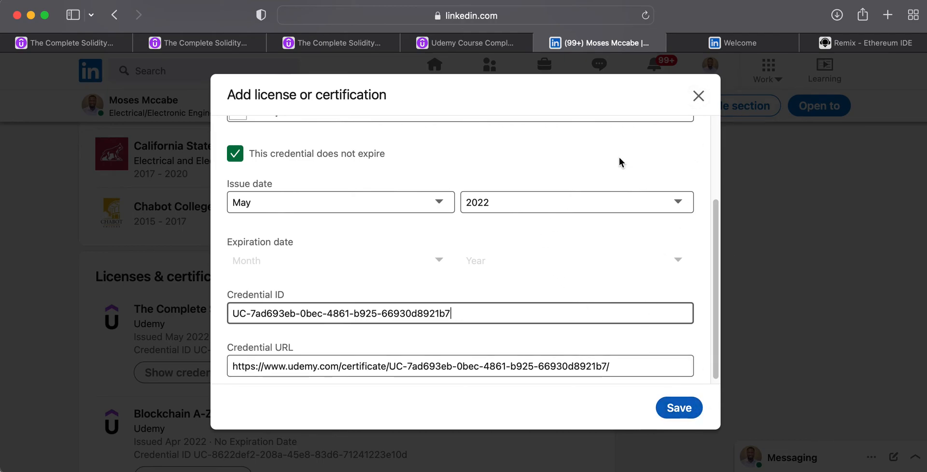
{"action": "mouse_move", "coordinate": [699, 96]}
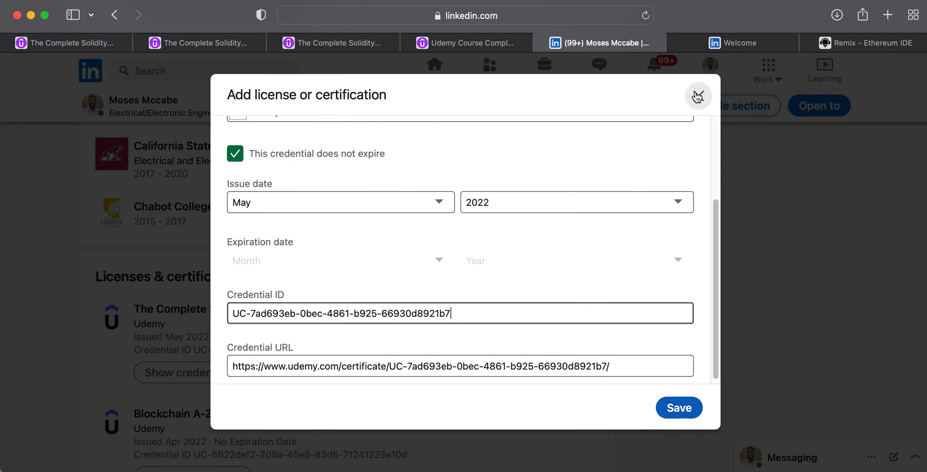
Close the filled form, decline discarding once, then bring up the Discard changes prompt again
{"action": "left_click", "coordinate": [699, 96]}
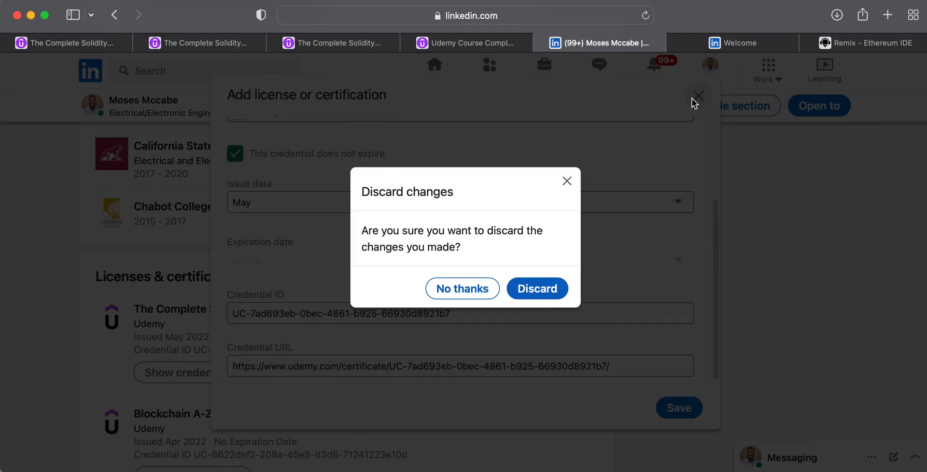
{"action": "left_click", "coordinate": [462, 287]}
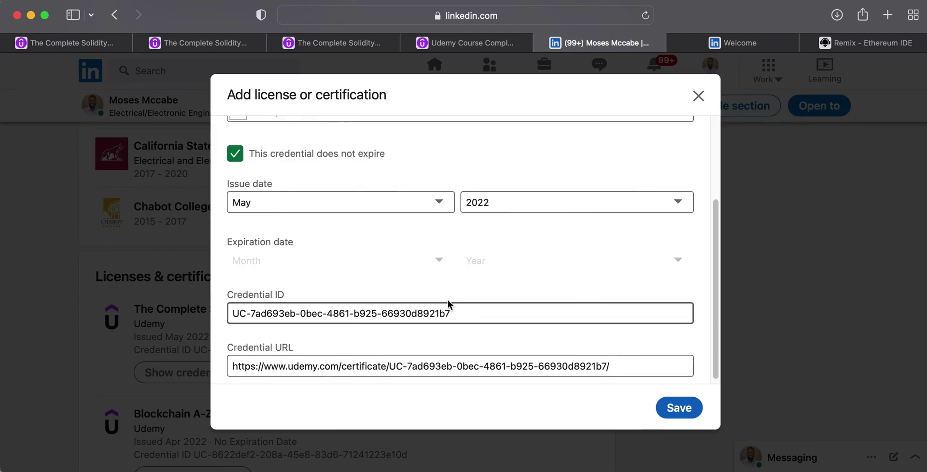
{"action": "mouse_move", "coordinate": [721, 76]}
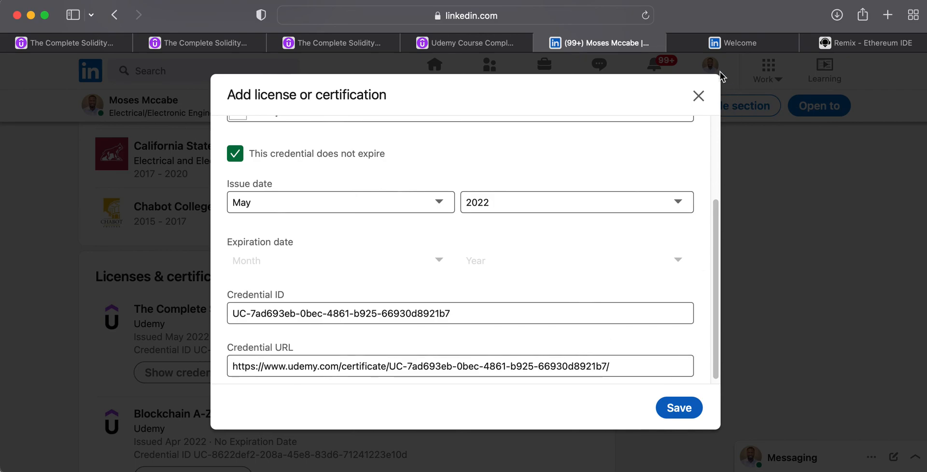
{"action": "left_click", "coordinate": [699, 96]}
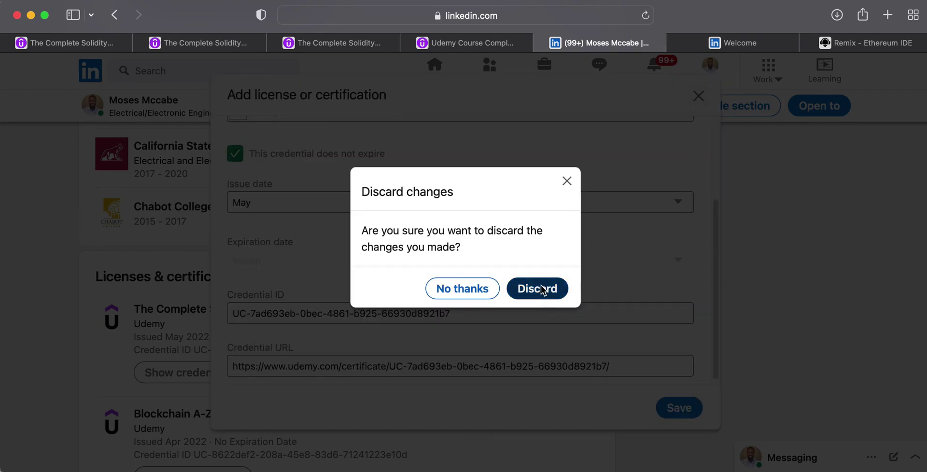
Discard the unsaved entry, leaving the existing May 2022 Solidity certificate on the profile
{"action": "left_click", "coordinate": [537, 289]}
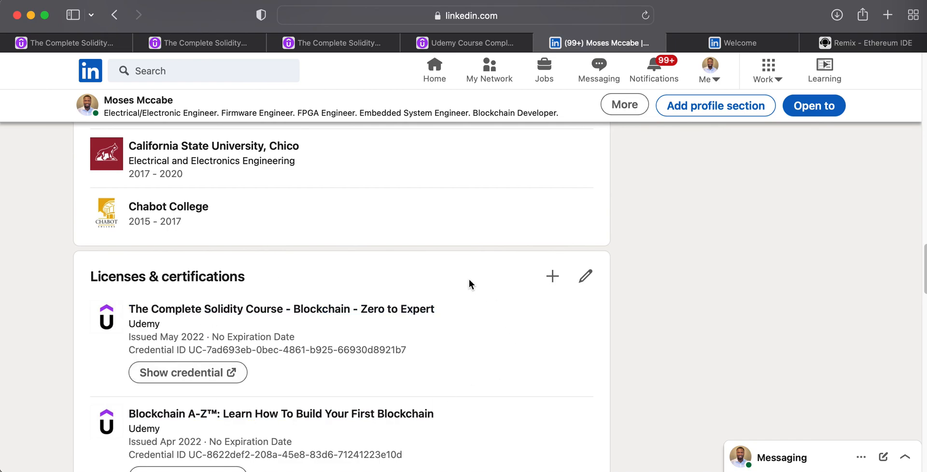
{"action": "mouse_move", "coordinate": [457, 262]}
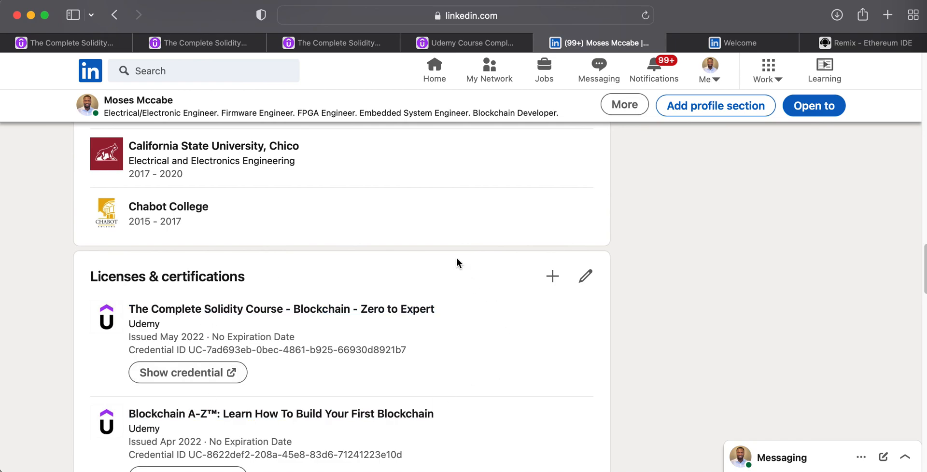
{"action": "mouse_move", "coordinate": [458, 44]}
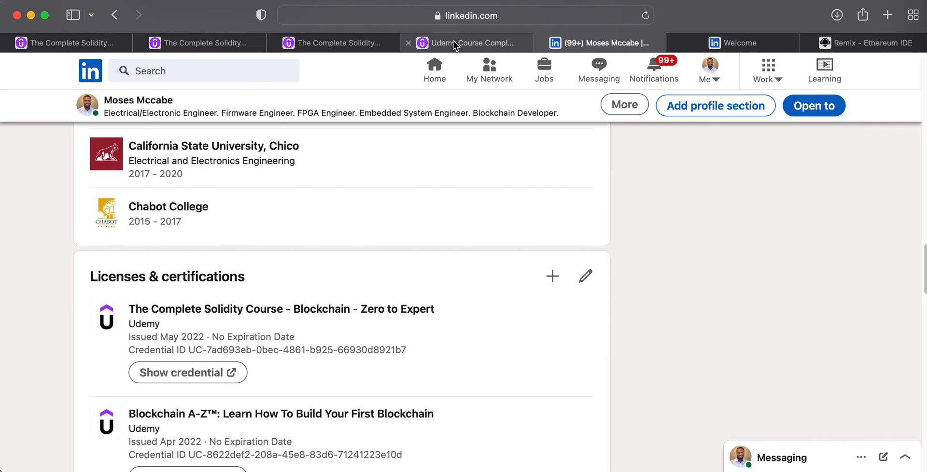